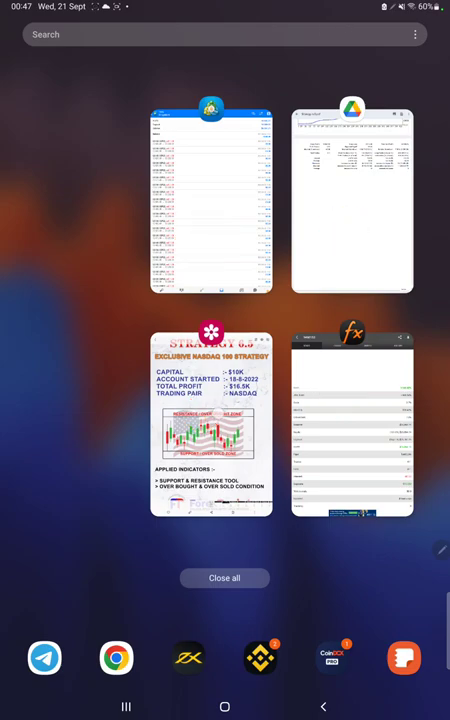
- View the Strategy 6.5 NASDAQ 100 strategy image full screen in Gallery
{"action": "left_click", "coordinate": [210, 424]}
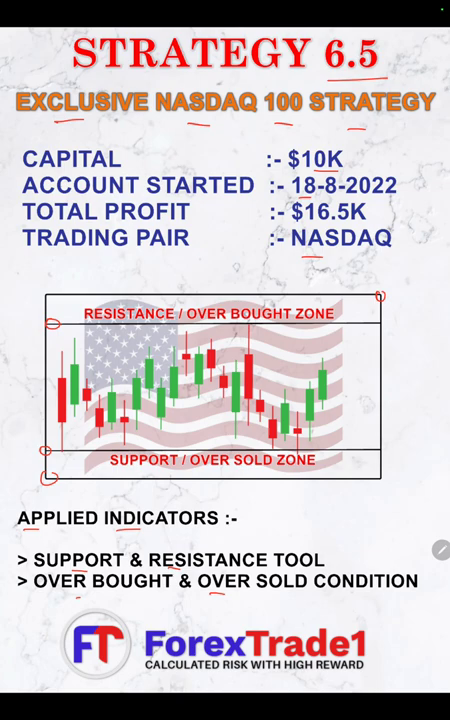
- Switch from Recents to MetaTrader 5 with the custom history period 21 Sept 2021 to 22 Sept 2022 shown
{"action": "left_click", "coordinate": [224, 708]}
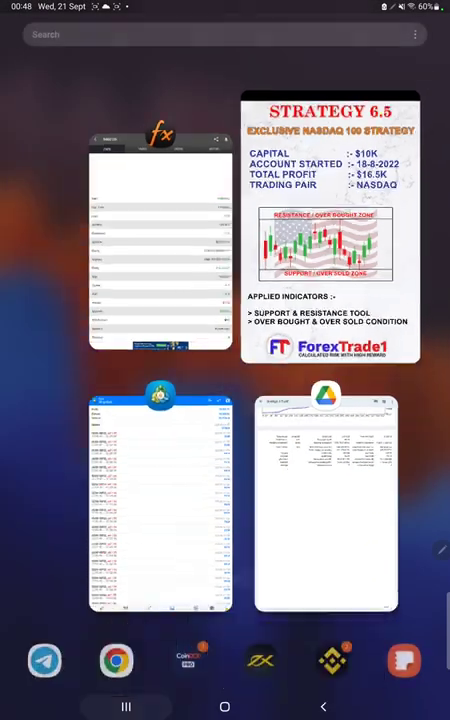
{"action": "left_click", "coordinate": [158, 500]}
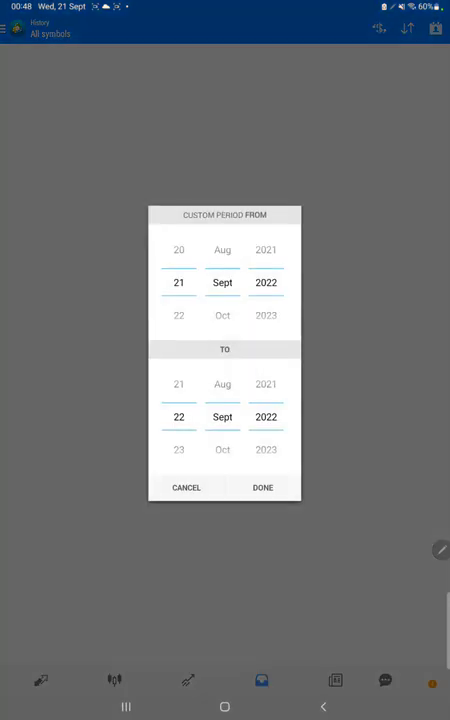
- Confirm the date range and browse the US100 trade list down to the profit and balance totals
{"action": "left_click", "coordinate": [262, 488]}
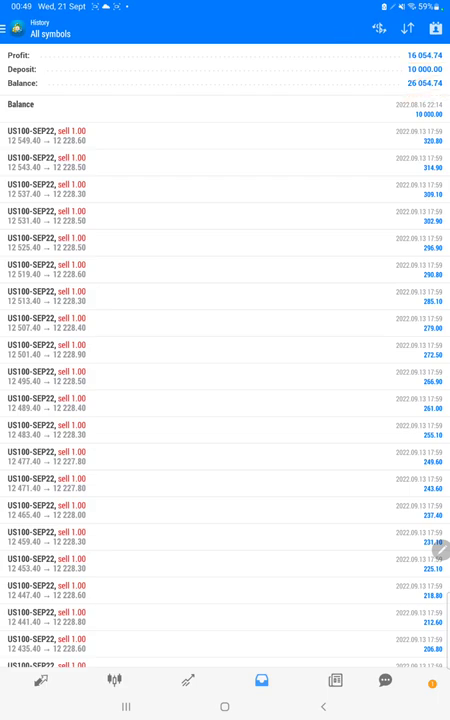
{"action": "scroll", "scroll_direction": "down", "scroll_amount": 3}
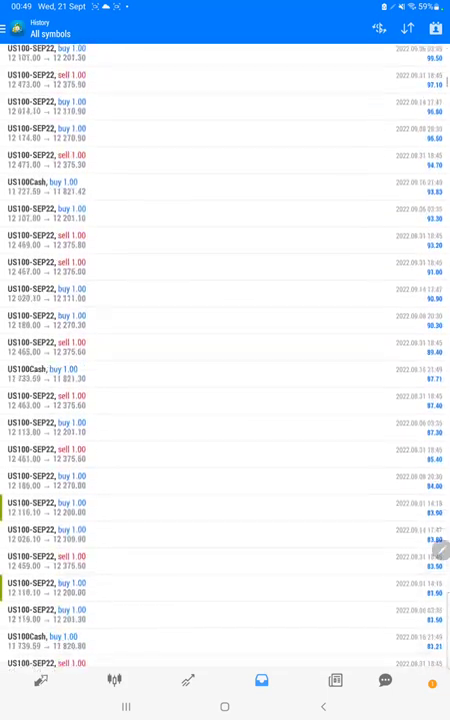
{"action": "scroll", "scroll_direction": "down", "scroll_amount": 3}
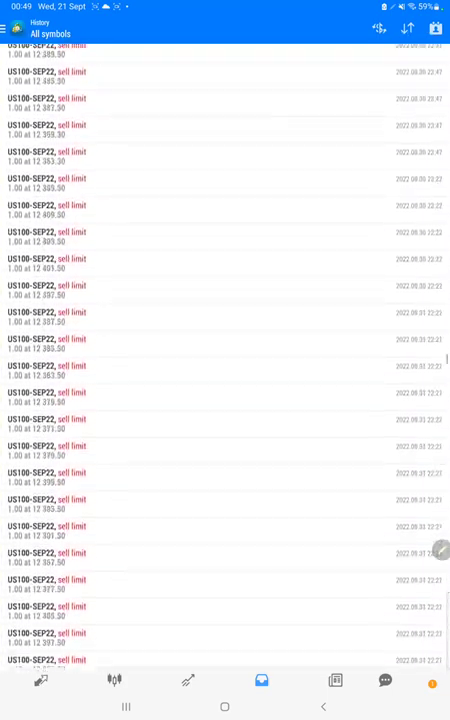
{"action": "scroll", "scroll_direction": "down", "scroll_amount": 3}
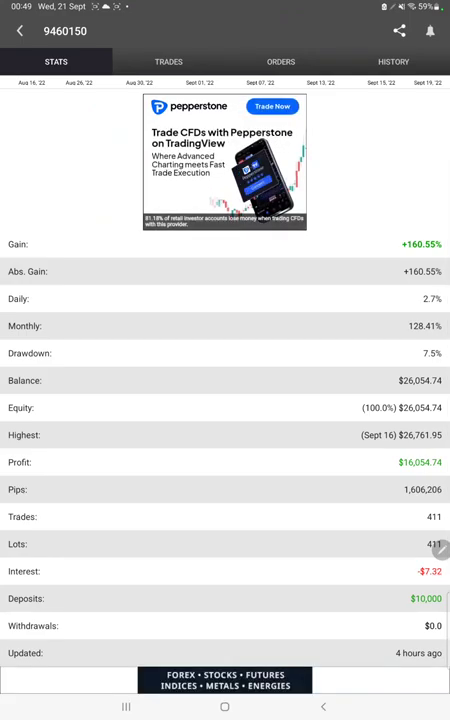
- Review the Myfxbook stats, then the Trades, Orders and History views of closed US100C longs
{"action": "scroll", "scroll_direction": "up", "scroll_amount": 3}
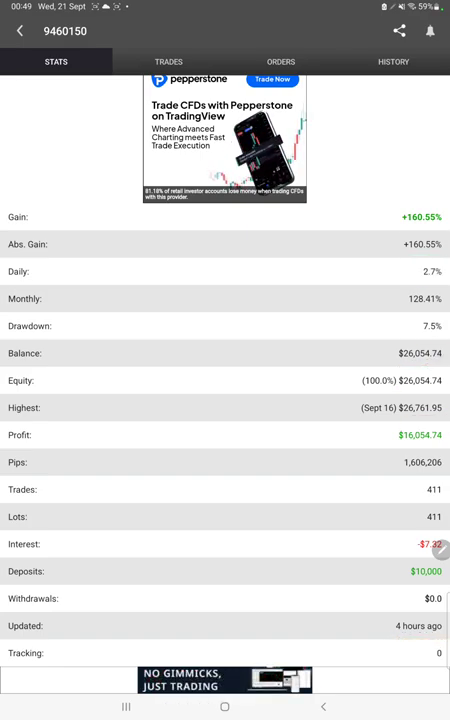
{"action": "left_click", "coordinate": [168, 60]}
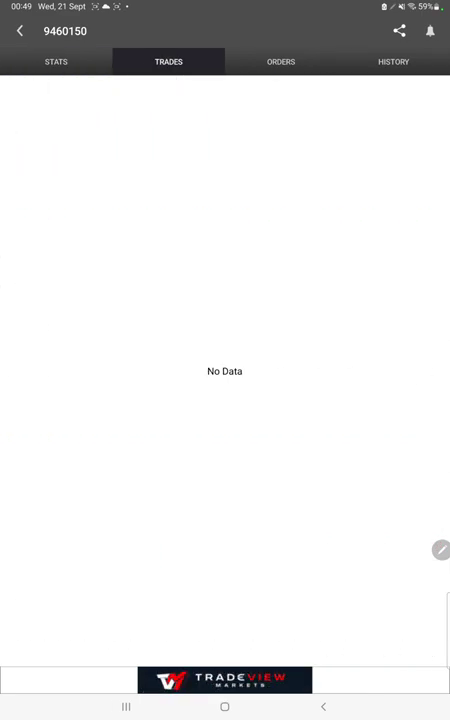
{"action": "left_click", "coordinate": [280, 60]}
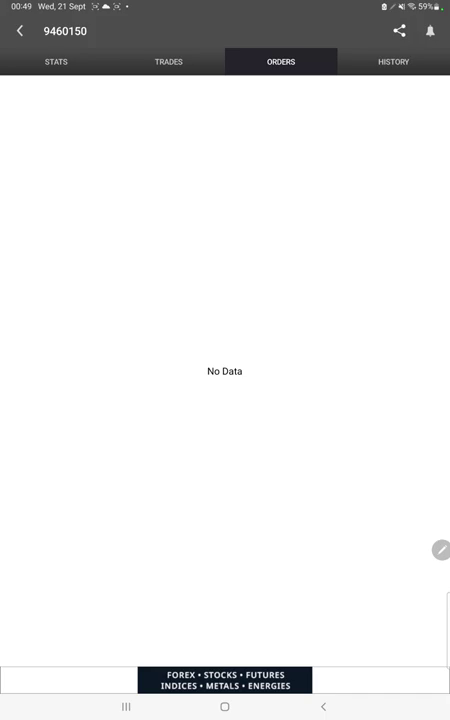
{"action": "left_click", "coordinate": [392, 62]}
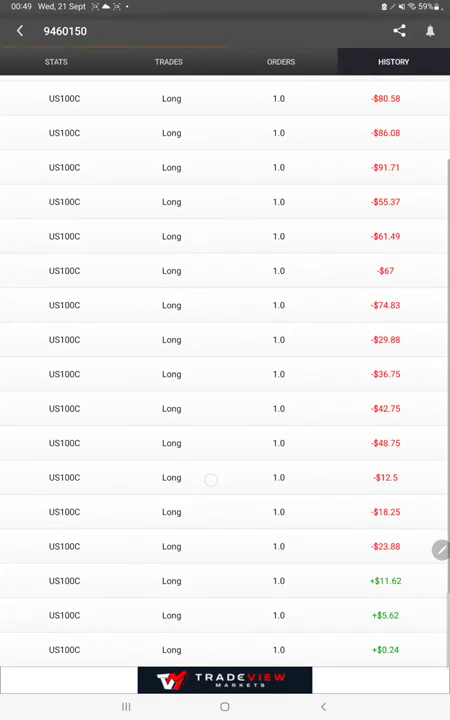
{"action": "scroll", "scroll_direction": "down", "scroll_amount": 3}
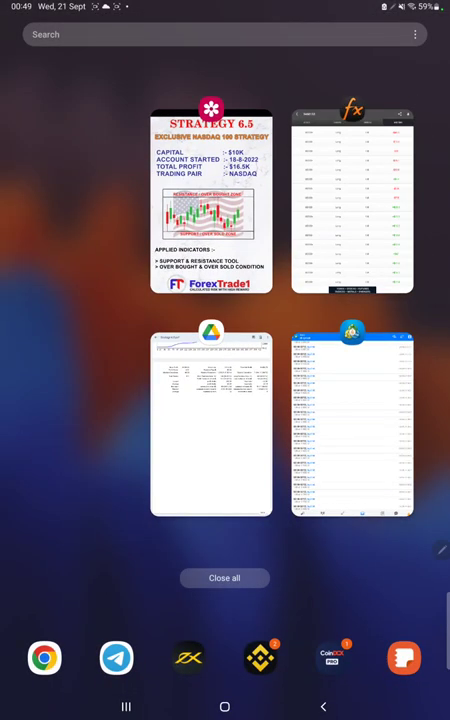
- Bring up the Strategy 6.5.pdf account statement showing the balance curve and 160.55% gain
{"action": "left_click", "coordinate": [212, 204]}
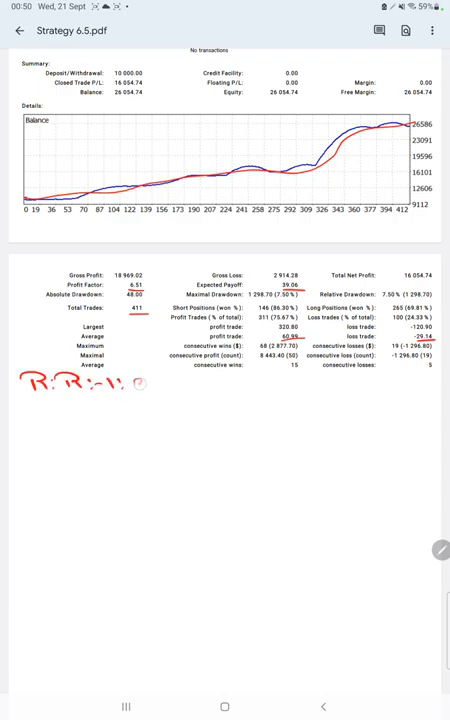
- Handwrite in red '2.06', then 'B.E :- 32%' and 'Acc :- 75%' below the results table
{"action": "type", "text": "2.06"}
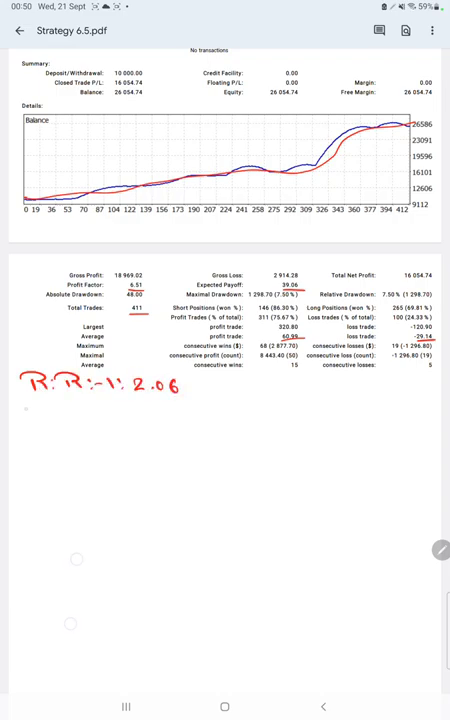
{"action": "type", "text": "B.E.:-"}
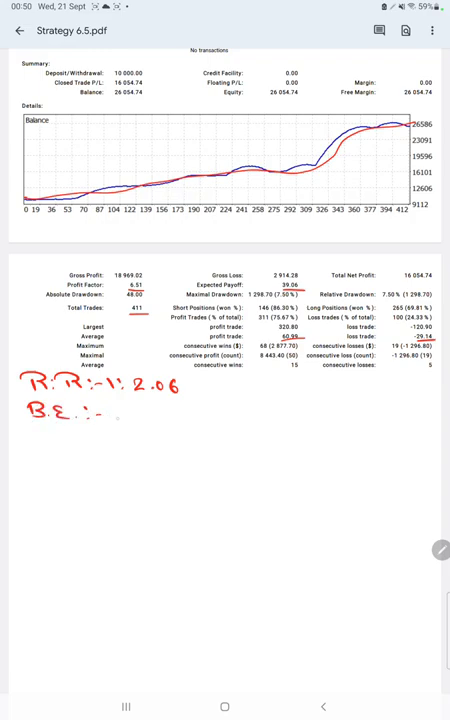
{"action": "type", "text": "321"}
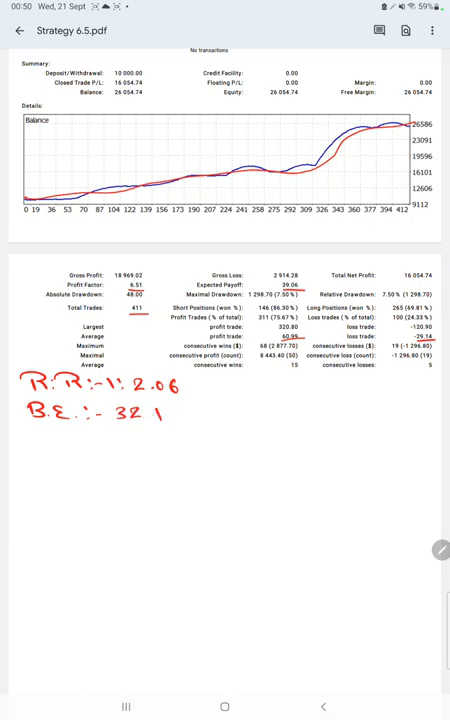
{"action": "type", "text": "Acc :-"}
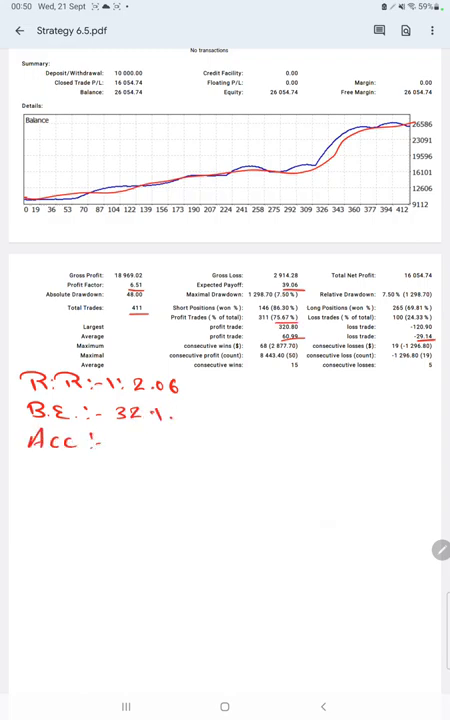
{"action": "type", "text": "75-1."}
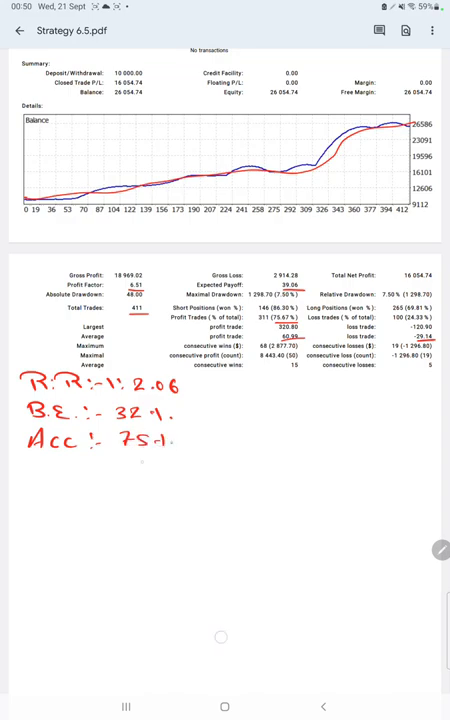